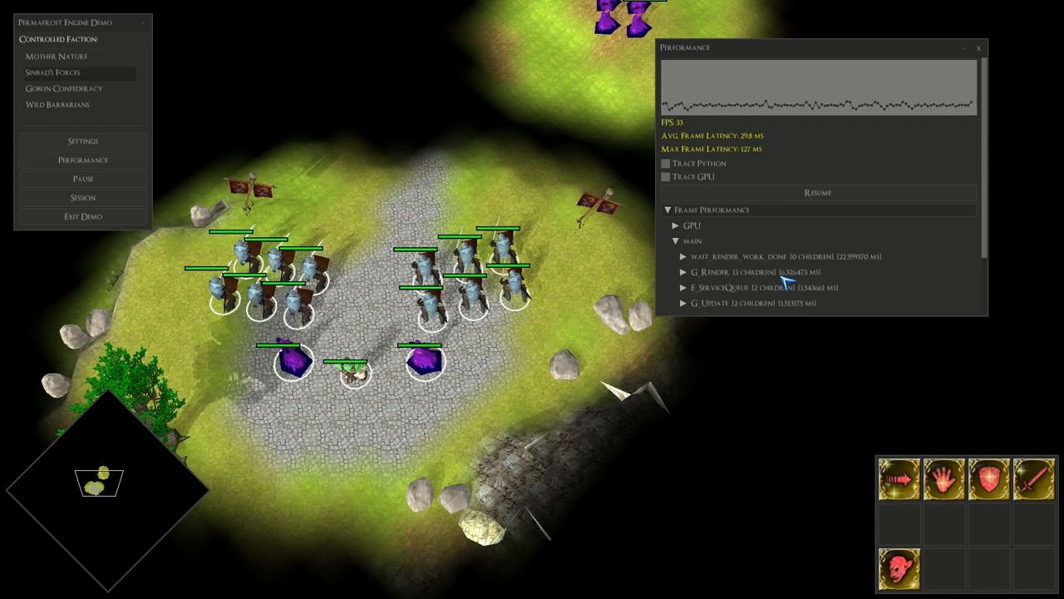
# - Resume live profiling in the Performance window so FPS and frame latency update
pyautogui.click(817, 192)
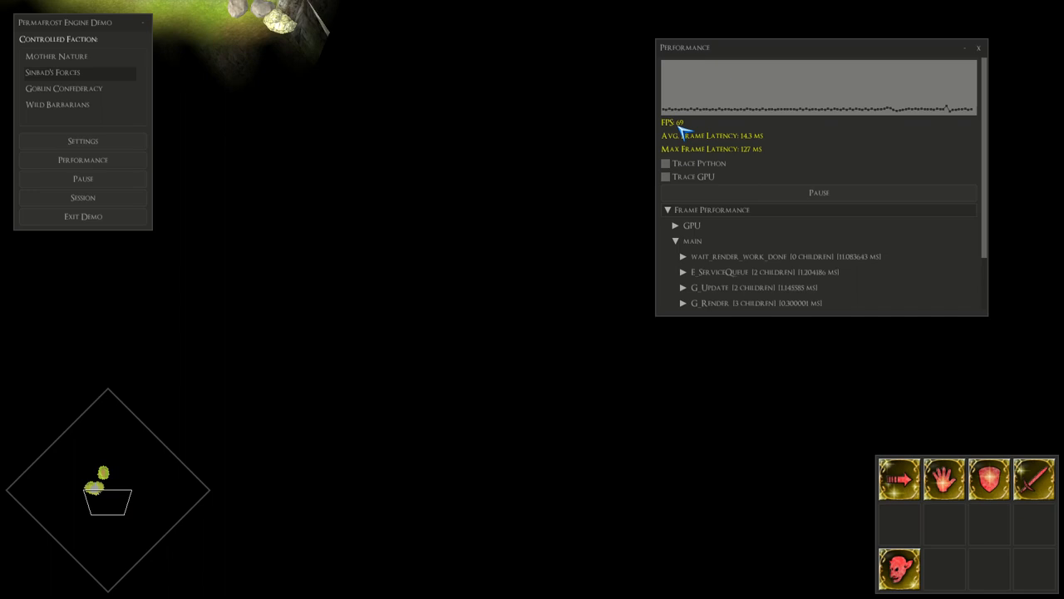
pyautogui.click(818, 192)
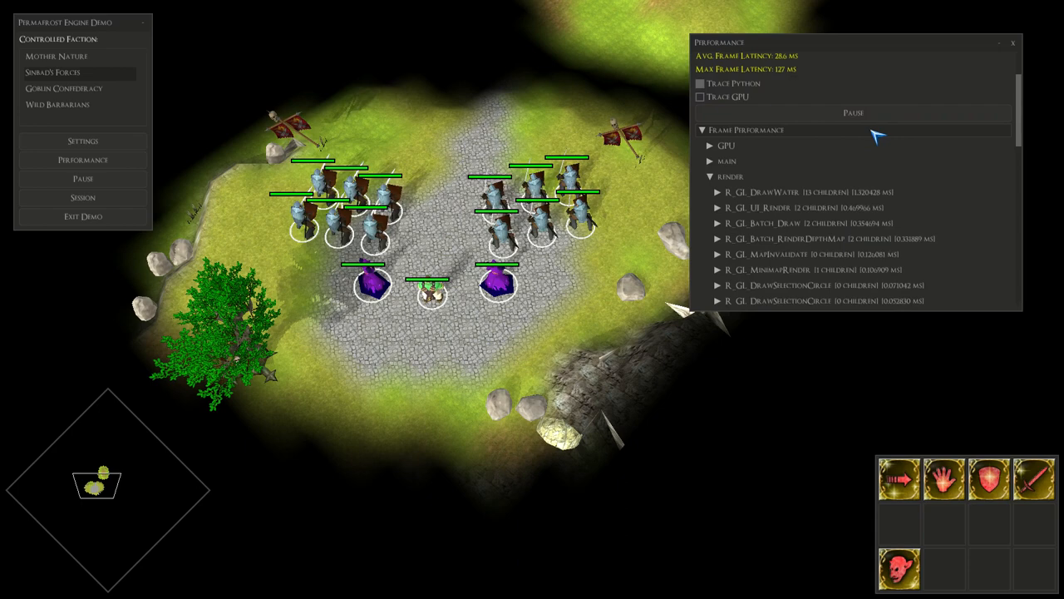
pyautogui.click(853, 112)
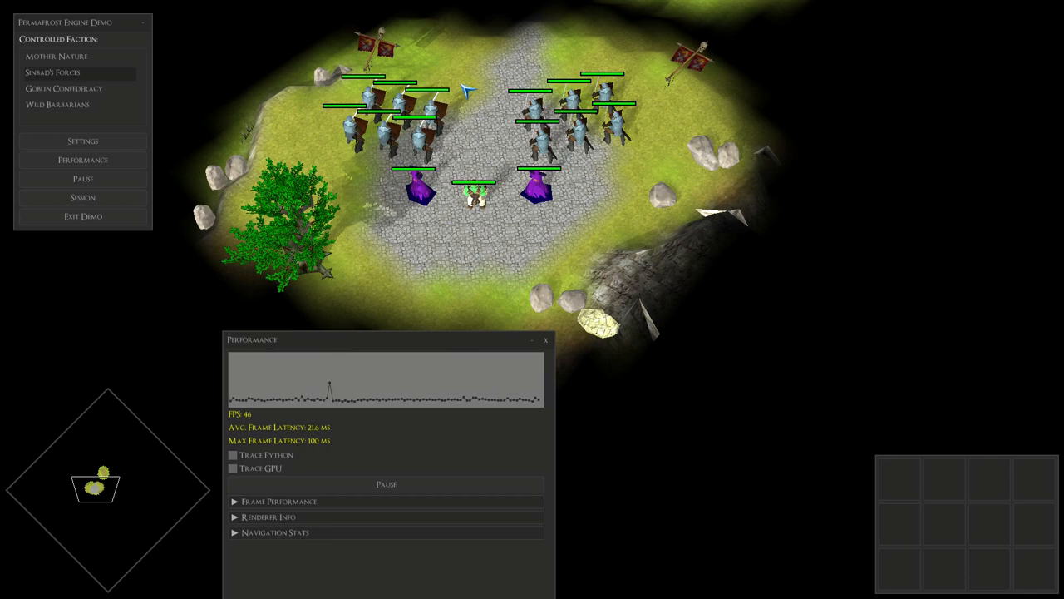
pyautogui.moveTo(333, 83); pyautogui.dragTo(578, 187)
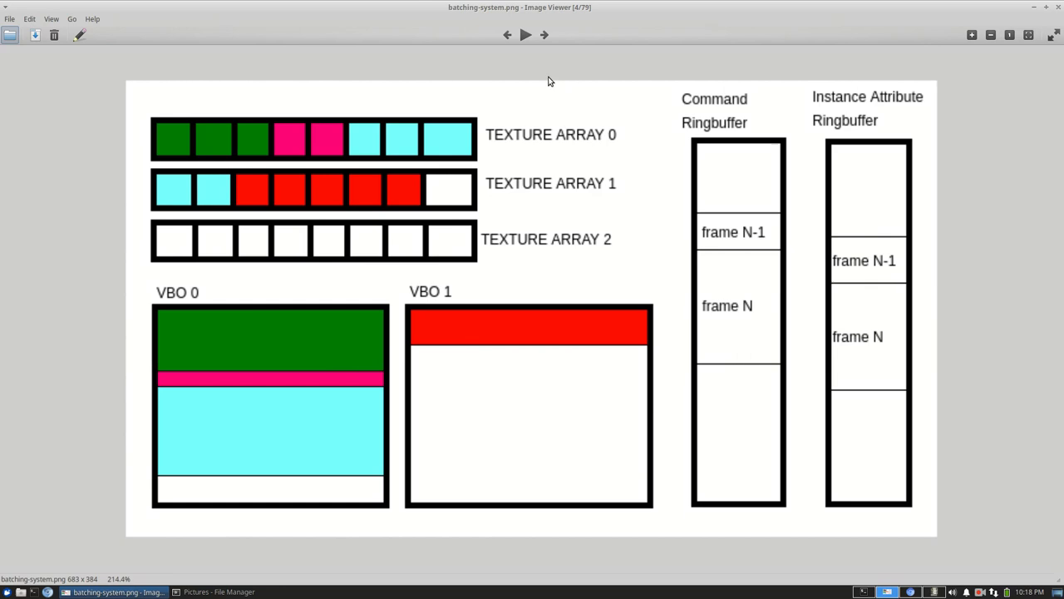
pyautogui.moveTo(217, 148)
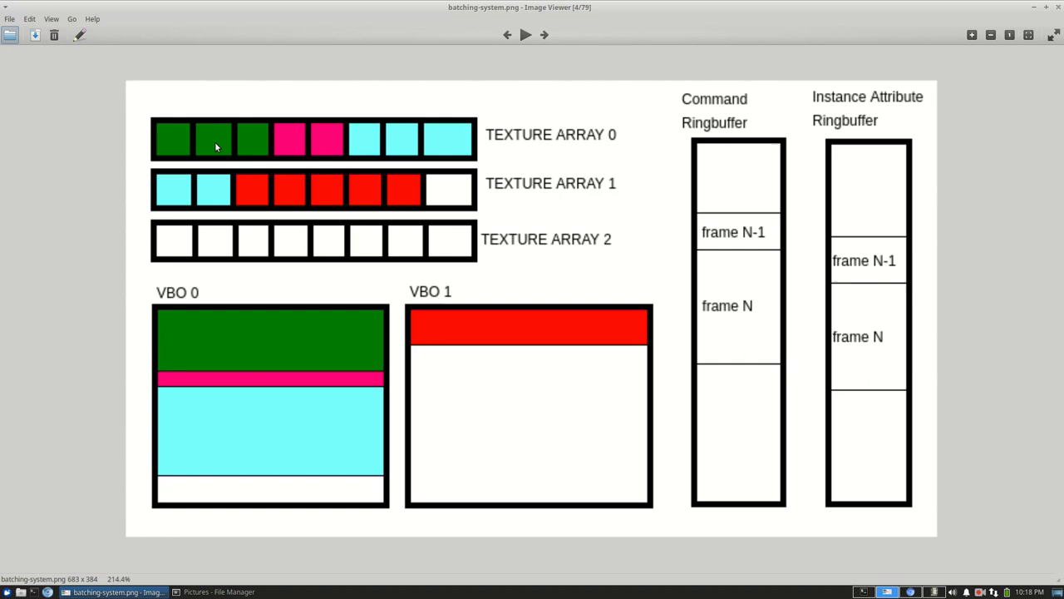
pyautogui.moveTo(205, 115)
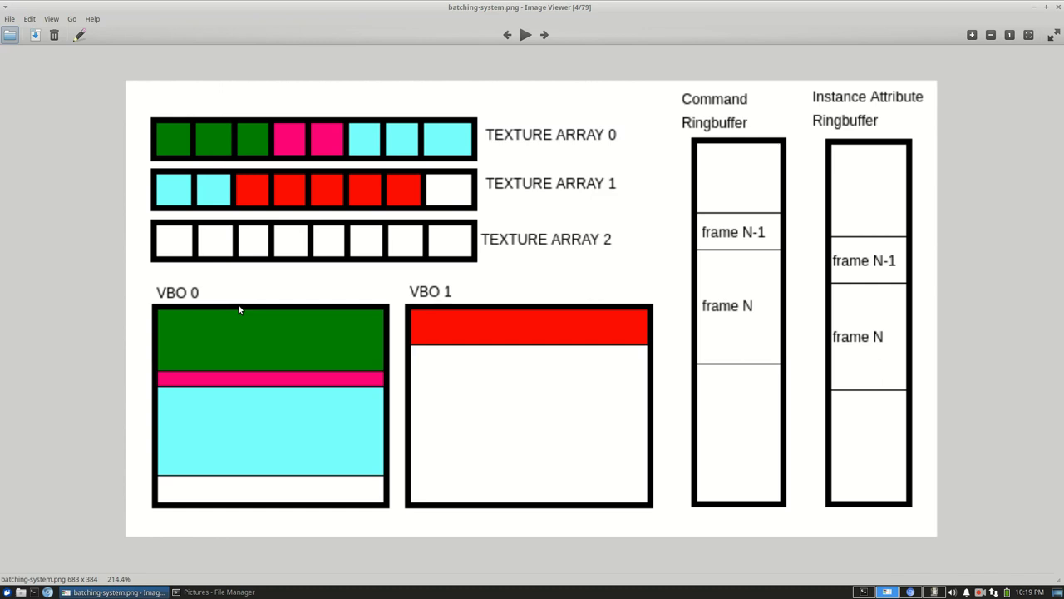
pyautogui.moveTo(142, 271)
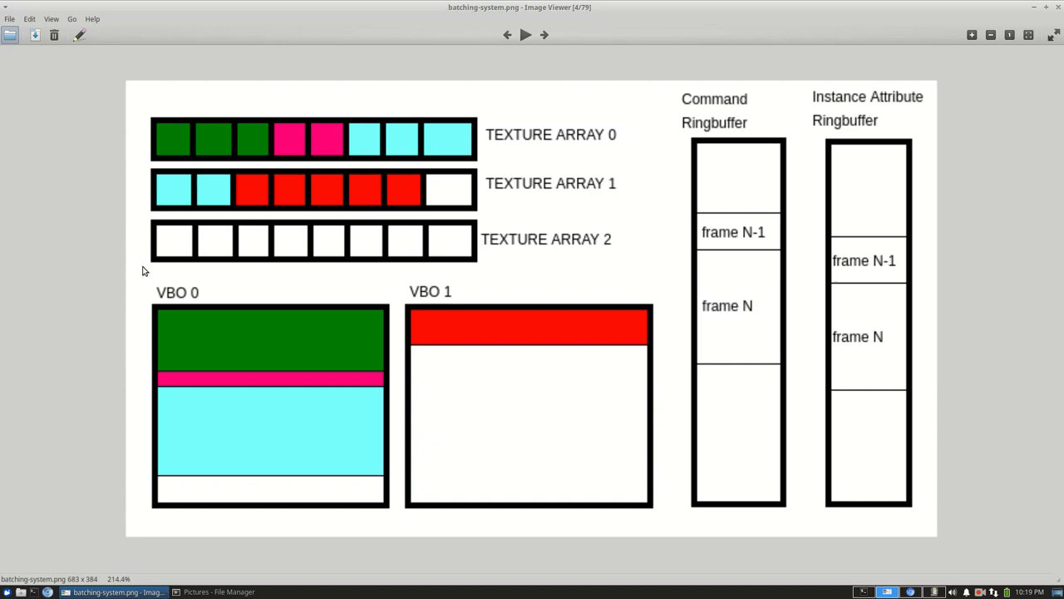
pyautogui.moveTo(283, 186)
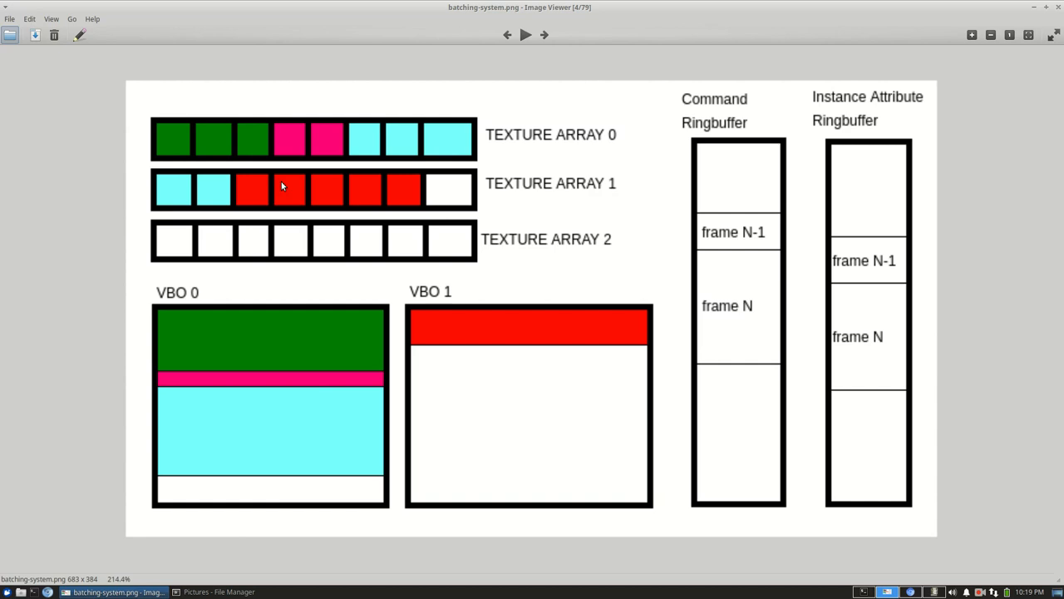
pyautogui.moveTo(277, 228)
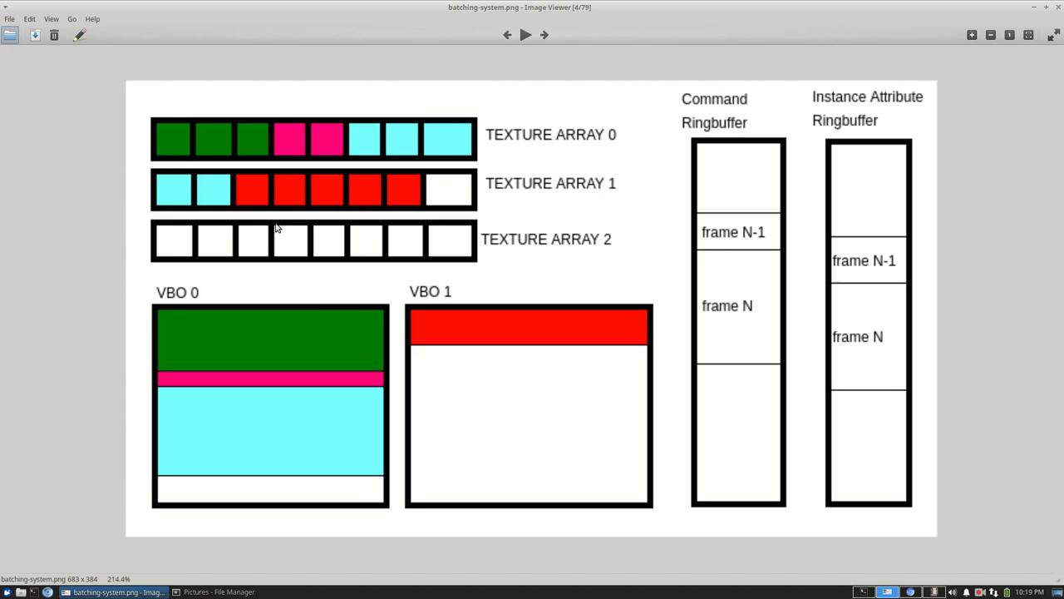
pyautogui.moveTo(181, 144)
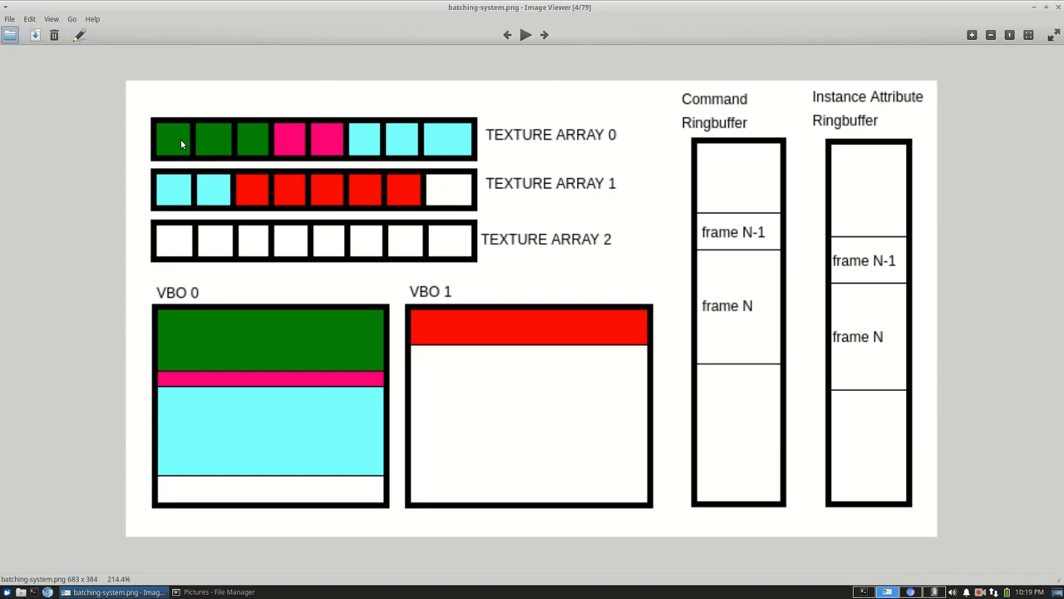
pyautogui.moveTo(309, 376)
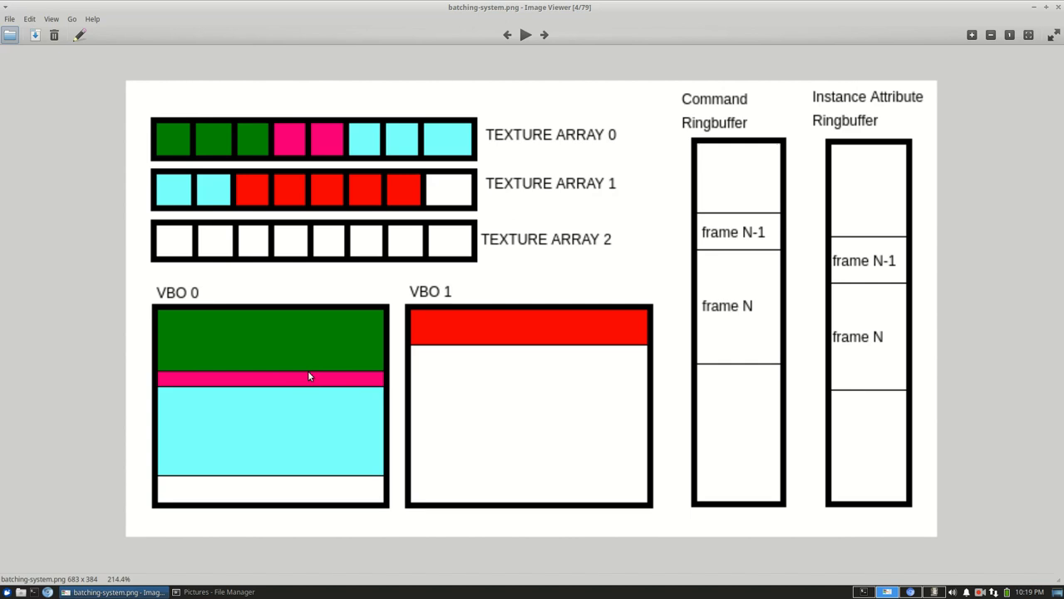
pyautogui.moveTo(373, 170)
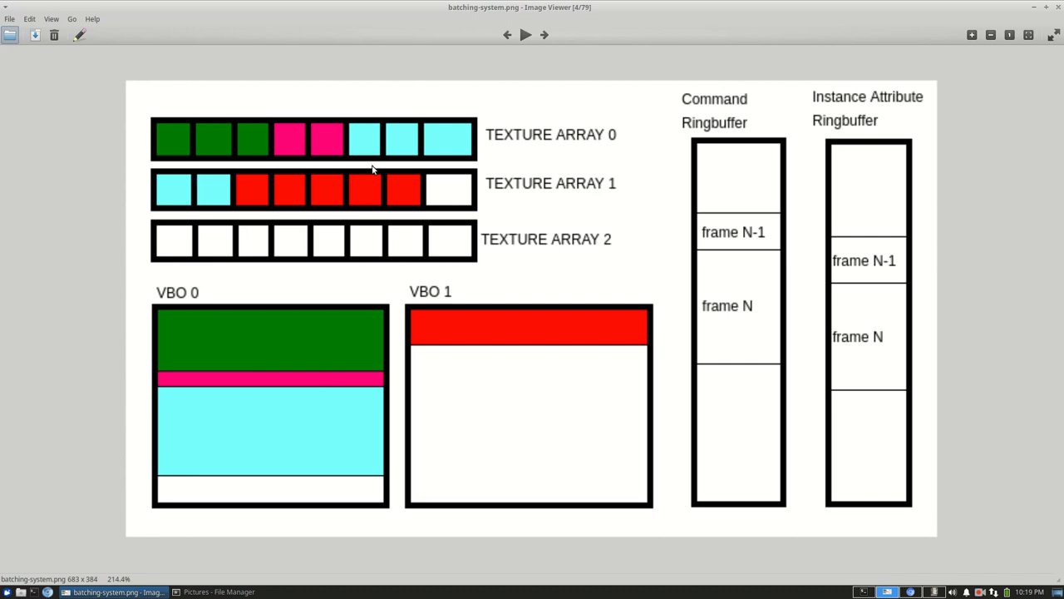
pyautogui.moveTo(432, 264)
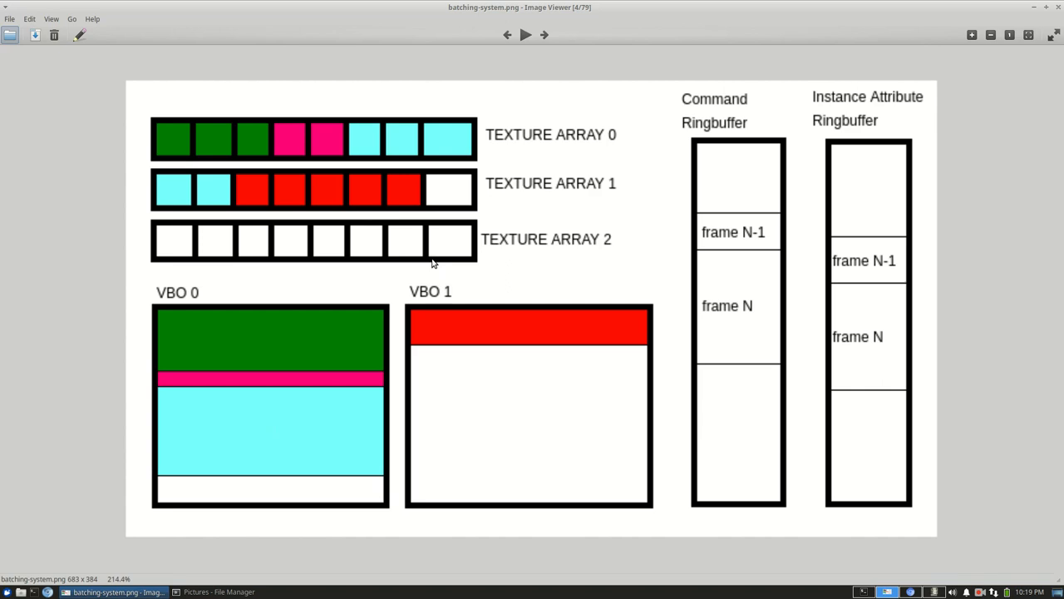
pyautogui.moveTo(284, 360)
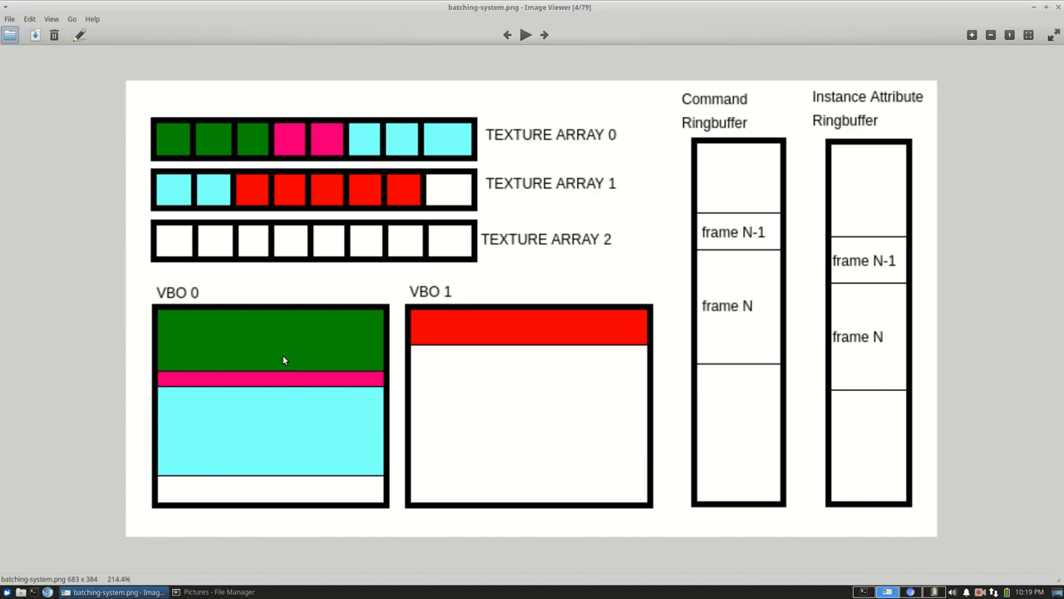
pyautogui.moveTo(198, 412)
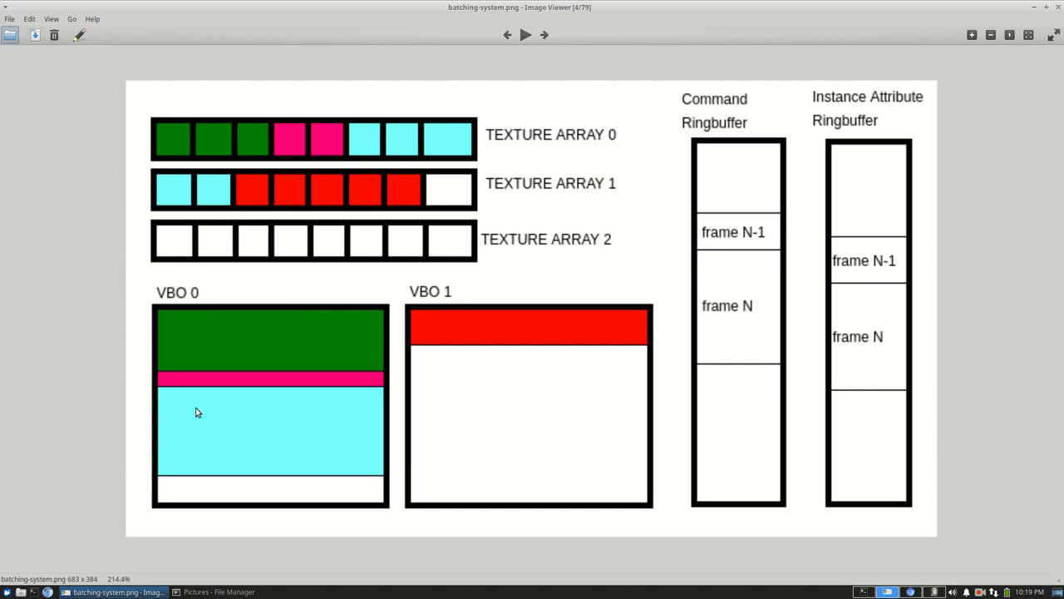
pyautogui.moveTo(446, 392)
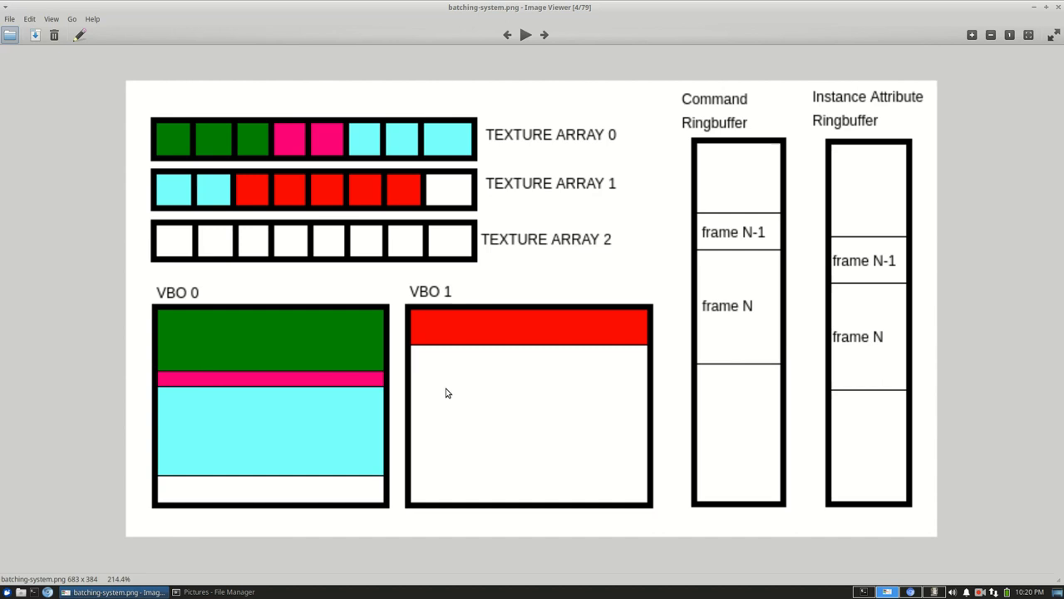
pyautogui.moveTo(314, 296)
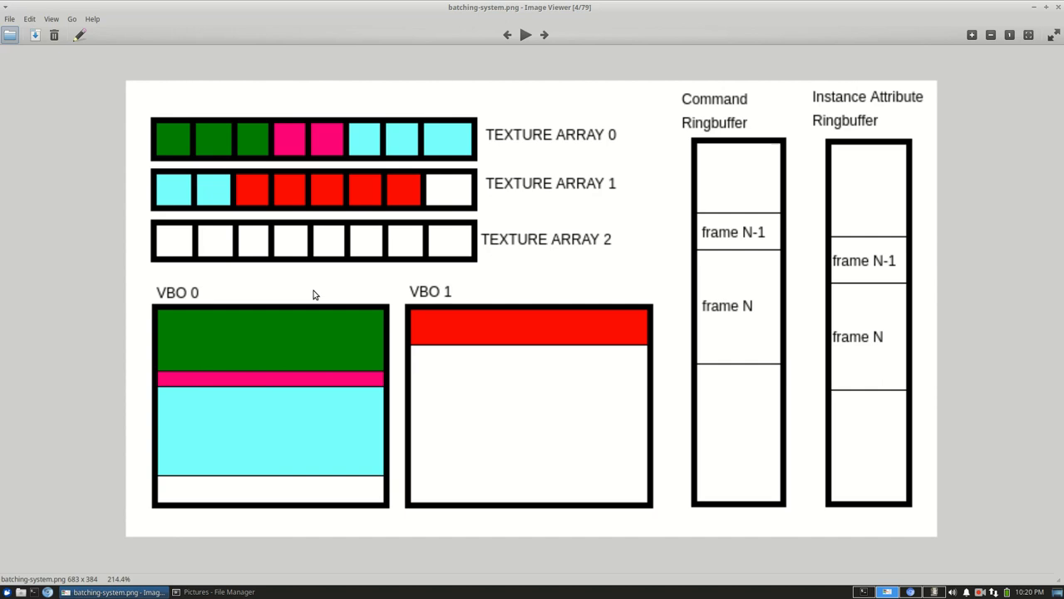
pyautogui.moveTo(379, 392)
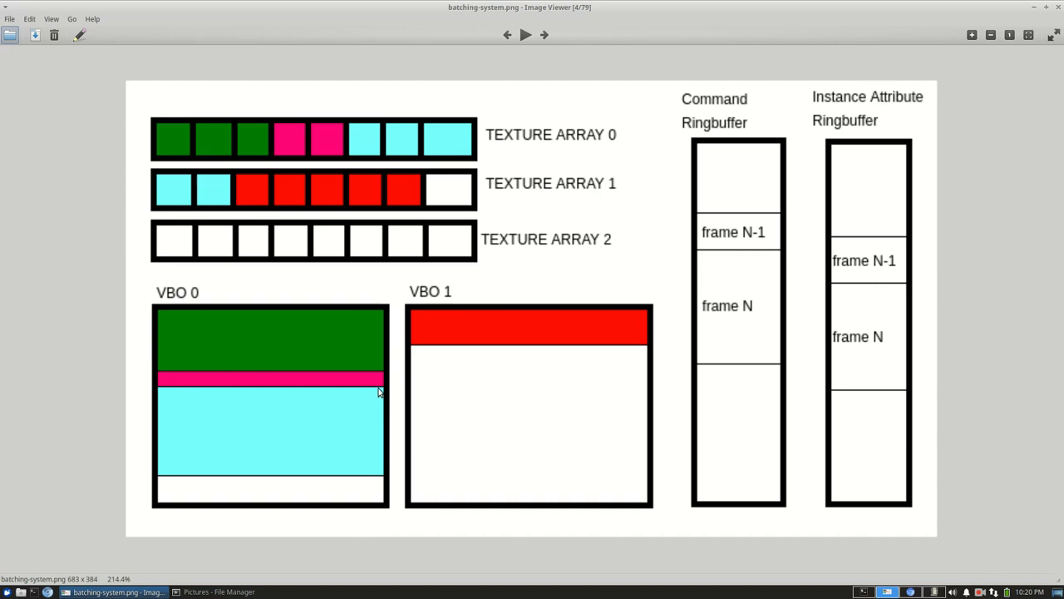
pyautogui.moveTo(375, 131)
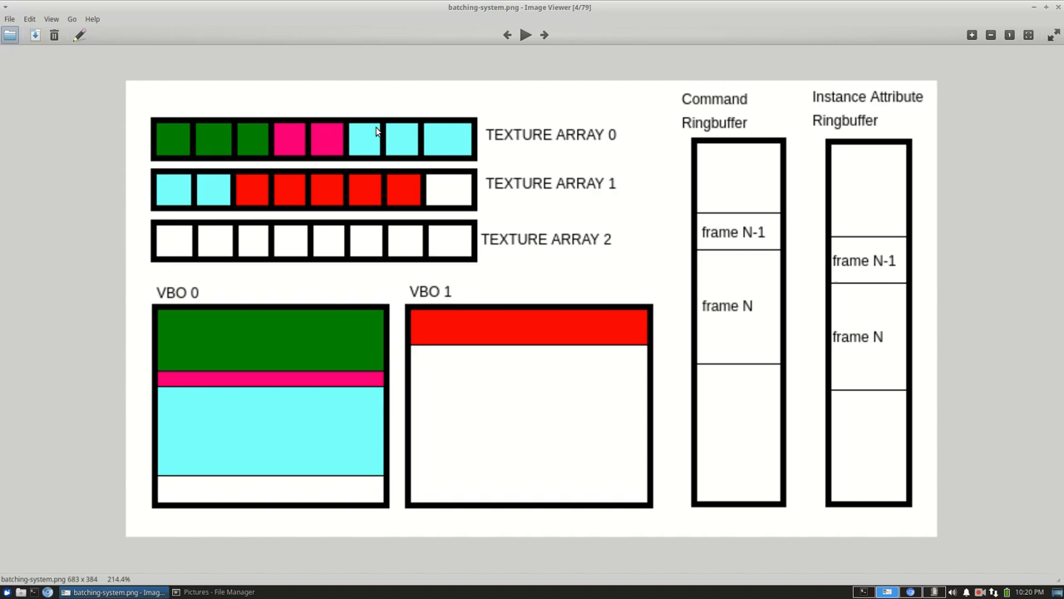
pyautogui.moveTo(520, 345)
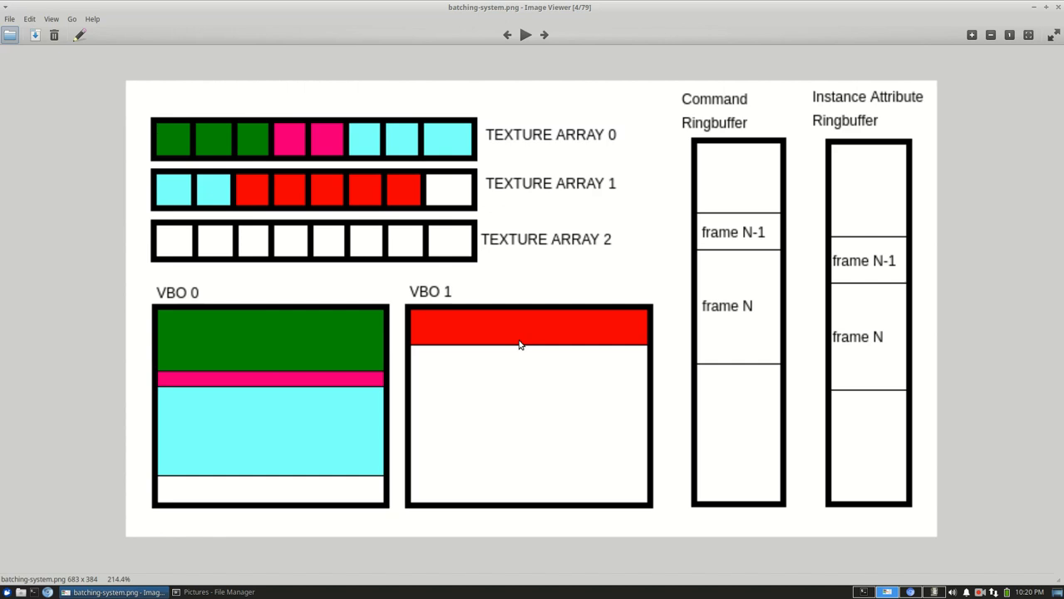
pyautogui.moveTo(222, 293)
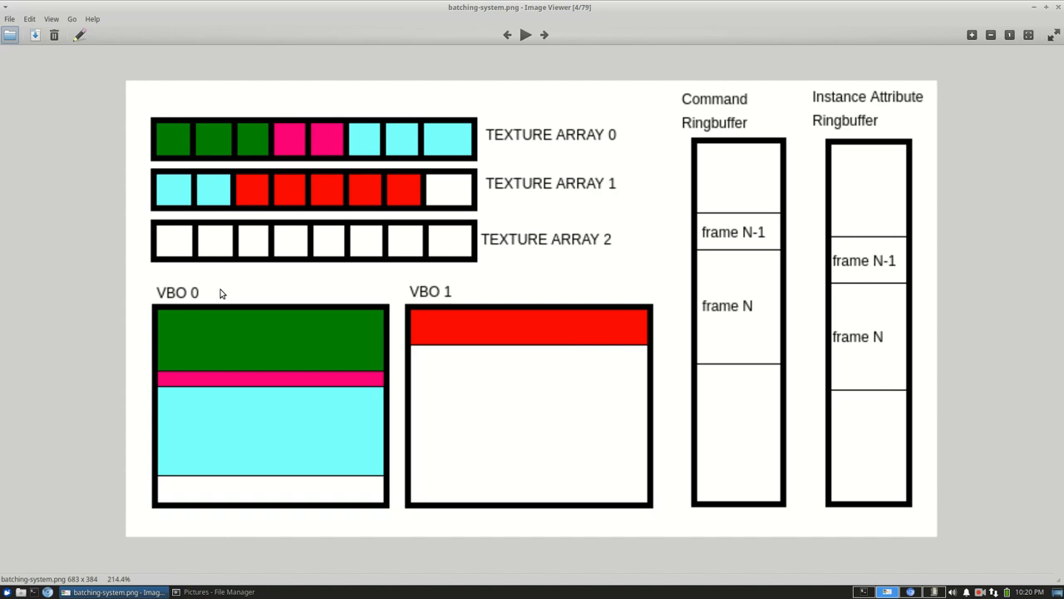
pyautogui.moveTo(499, 420)
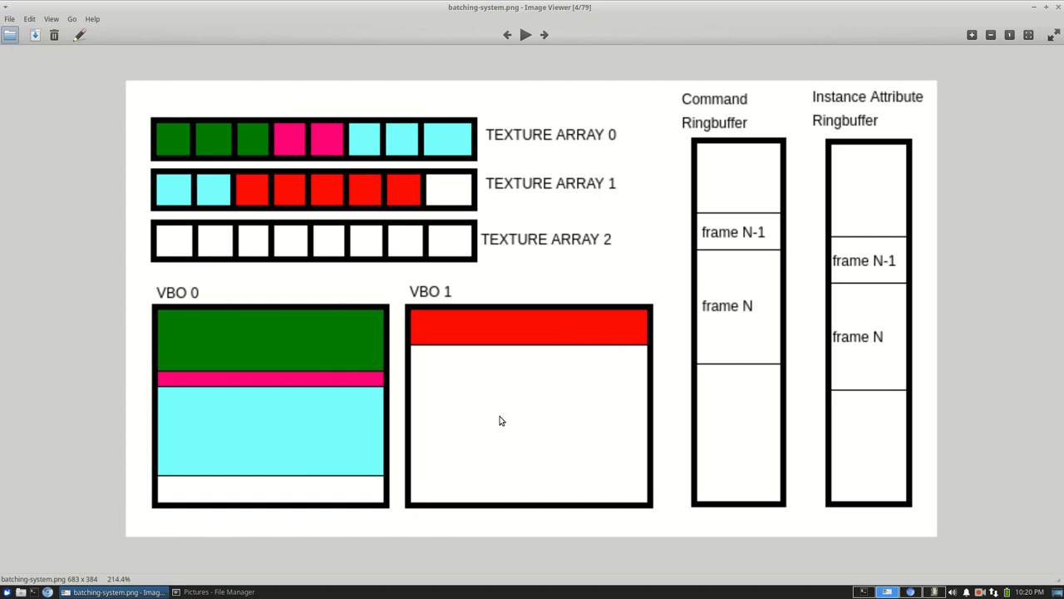
pyautogui.moveTo(47, 291)
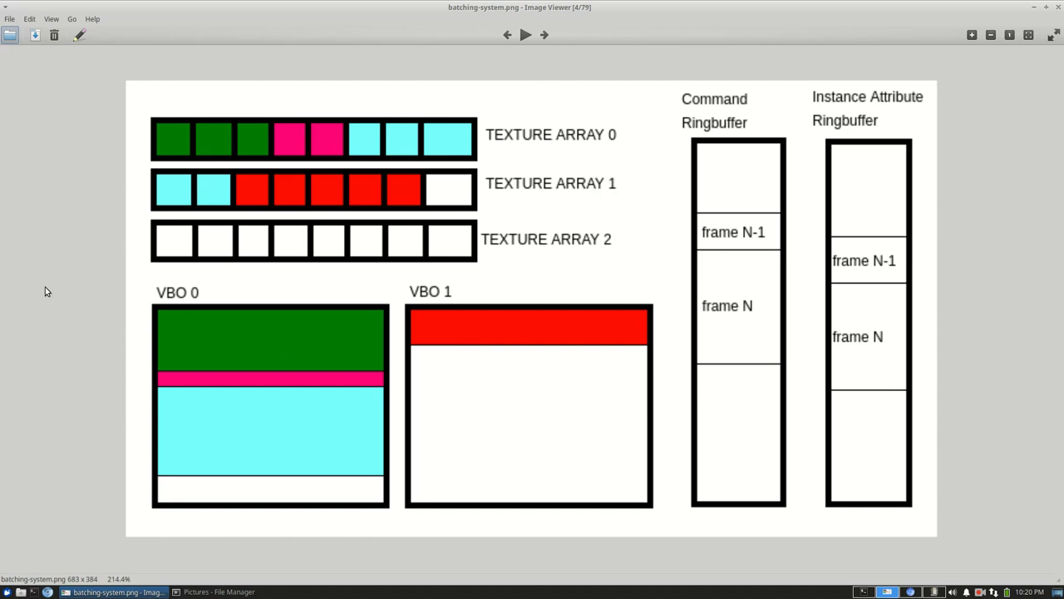
pyautogui.moveTo(536, 329)
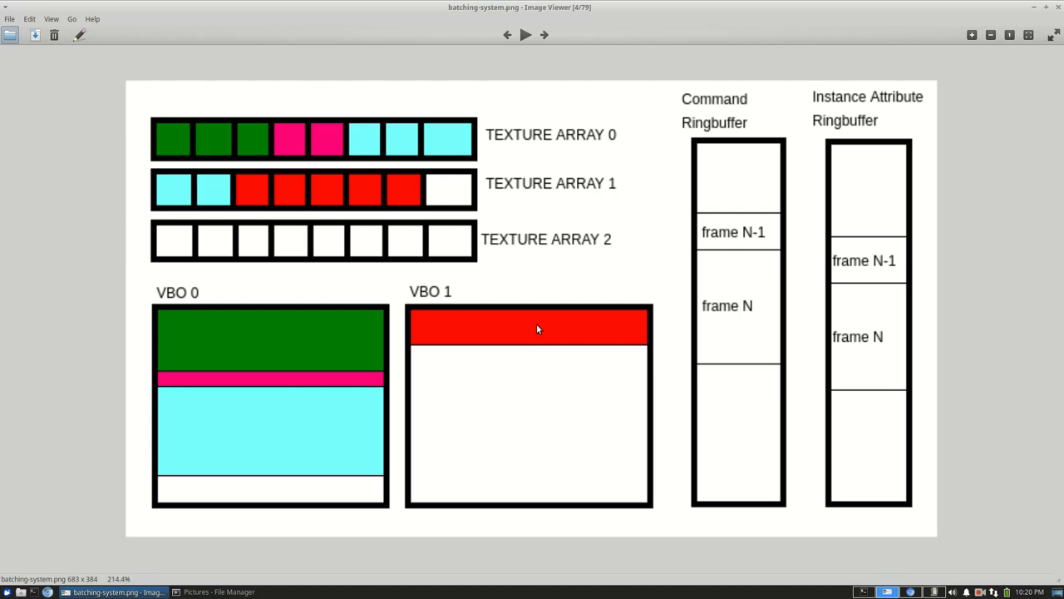
pyautogui.moveTo(202, 200)
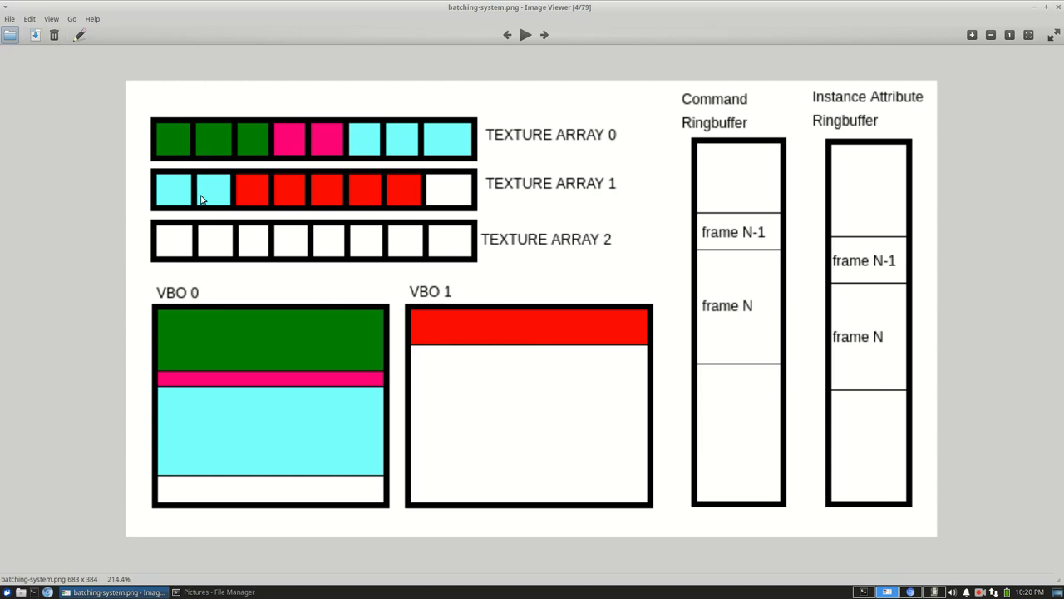
pyautogui.moveTo(349, 327)
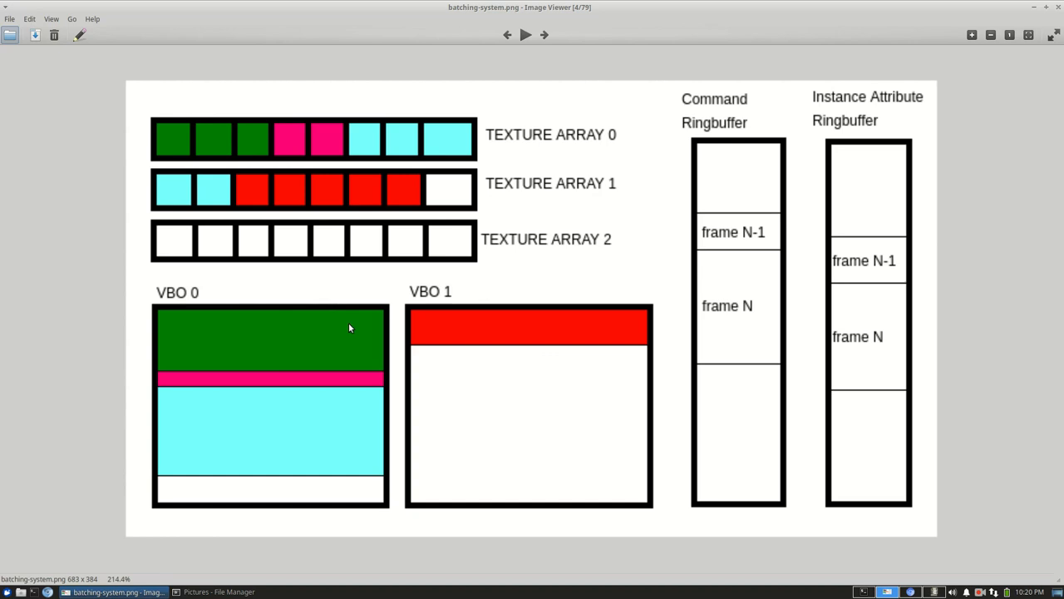
pyautogui.moveTo(307, 396)
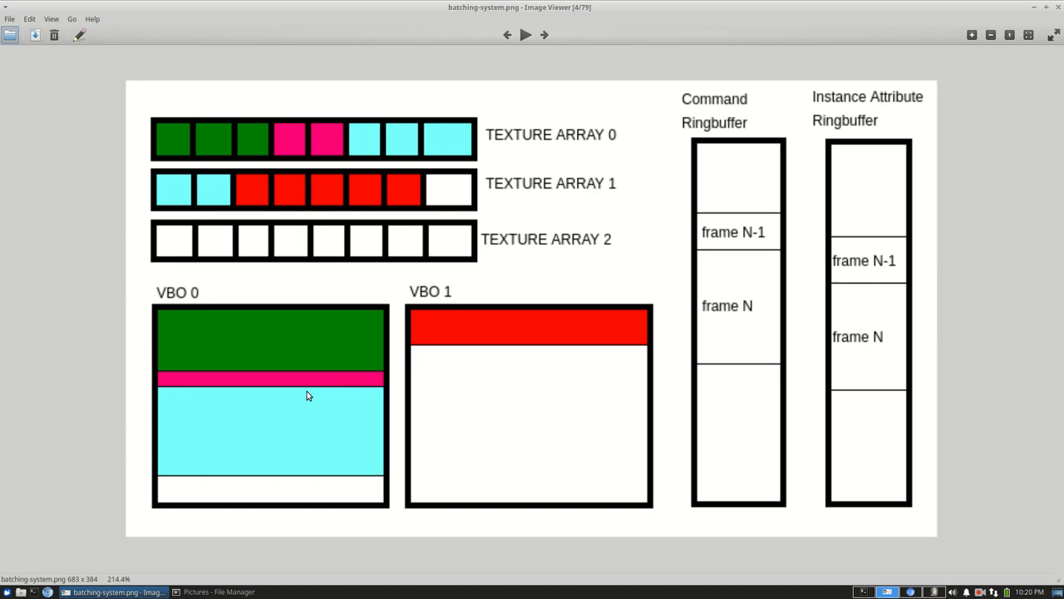
pyautogui.moveTo(272, 131)
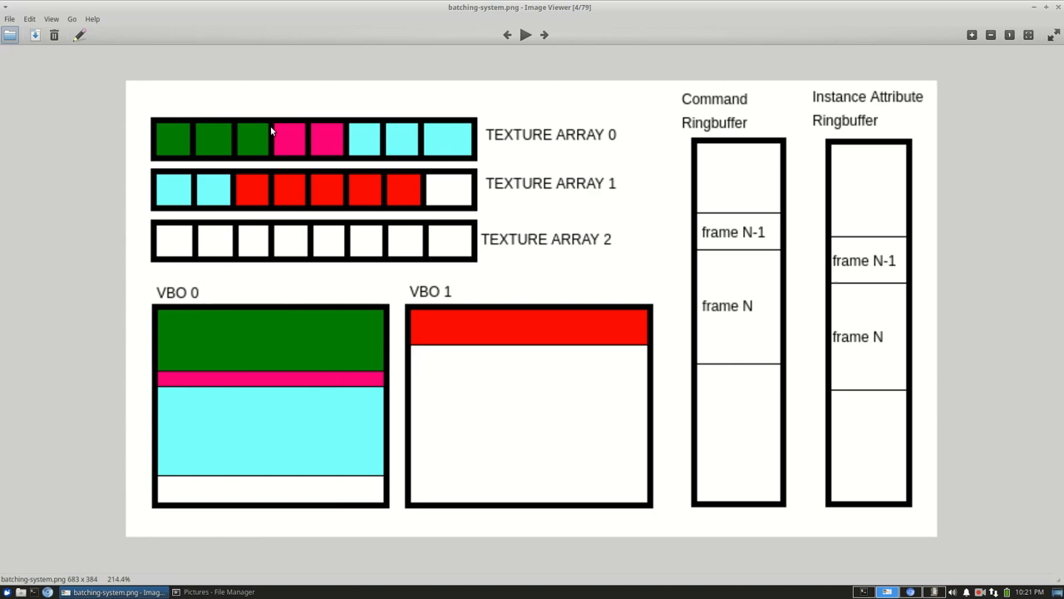
pyautogui.moveTo(499, 177)
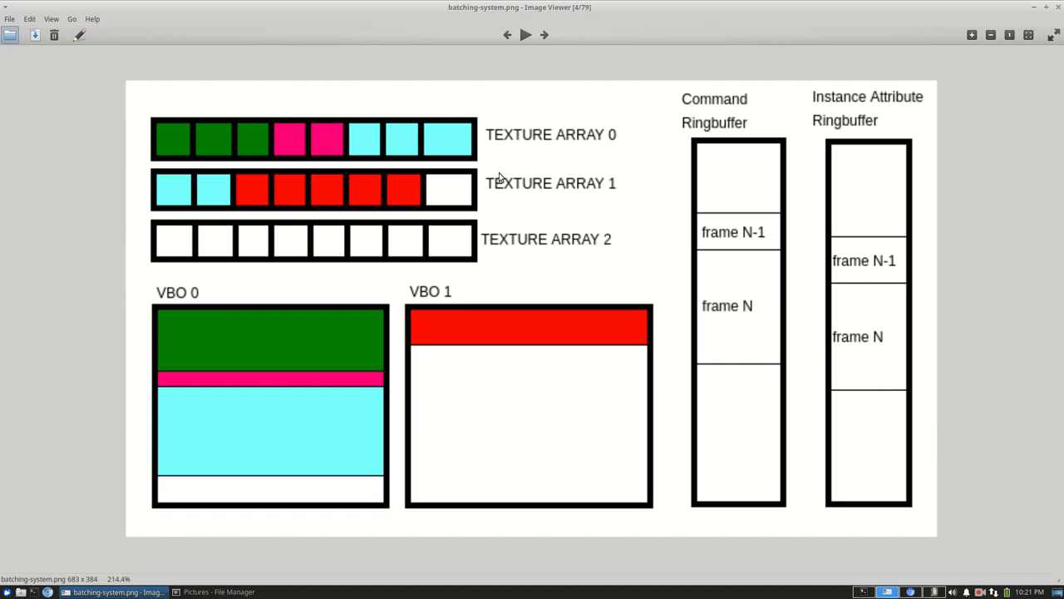
pyautogui.moveTo(654, 177)
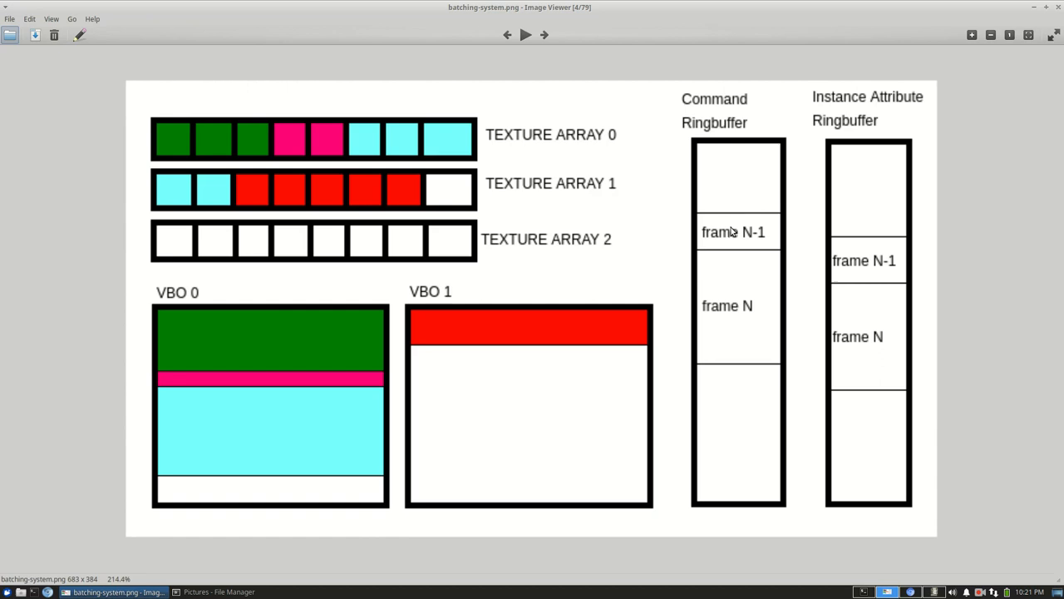
pyautogui.moveTo(730, 137)
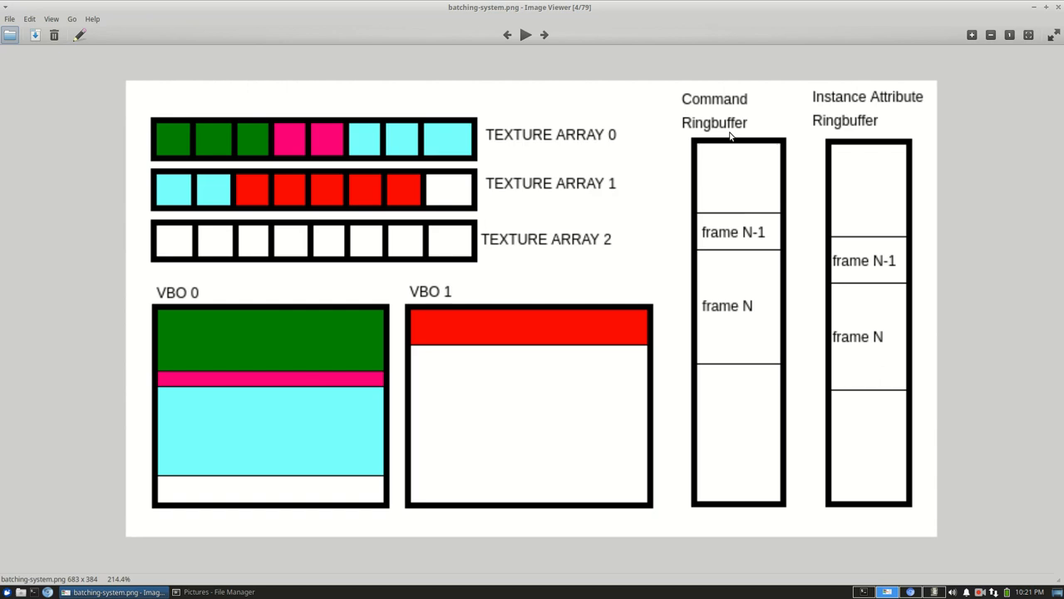
pyautogui.moveTo(741, 80)
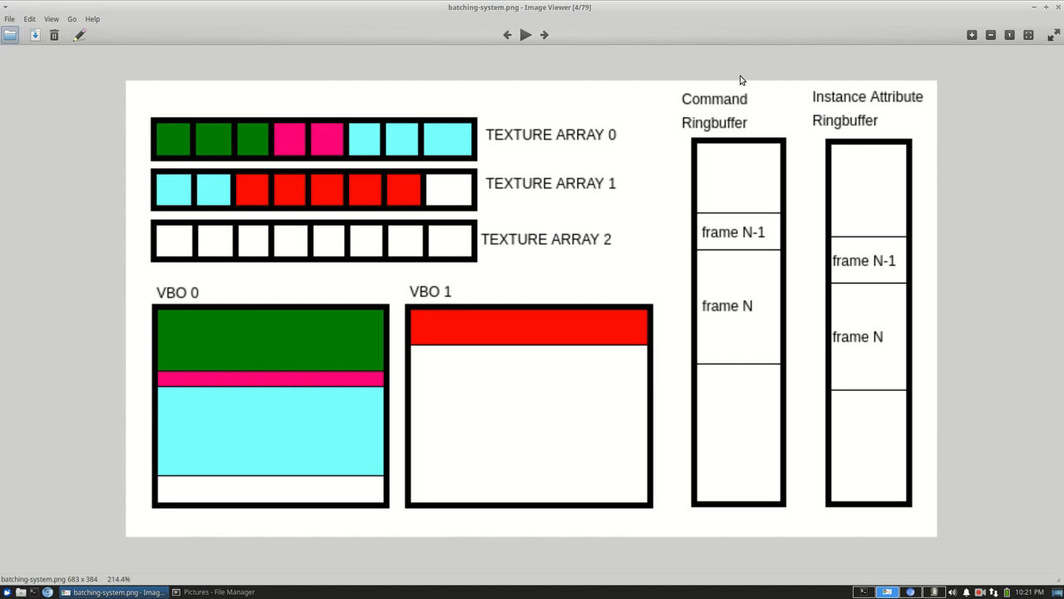
pyautogui.moveTo(831, 272)
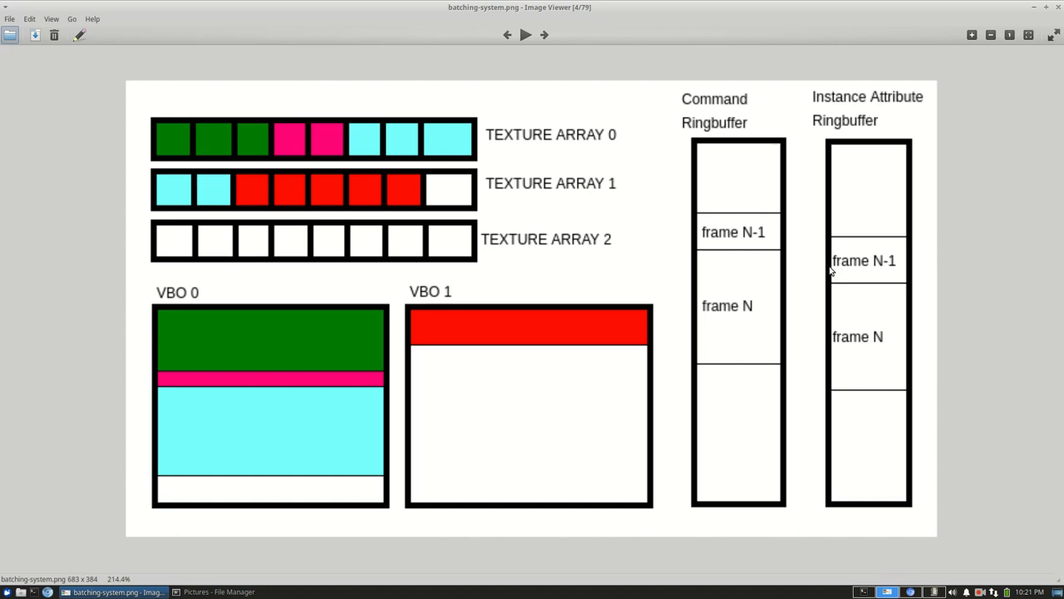
pyautogui.moveTo(825, 275)
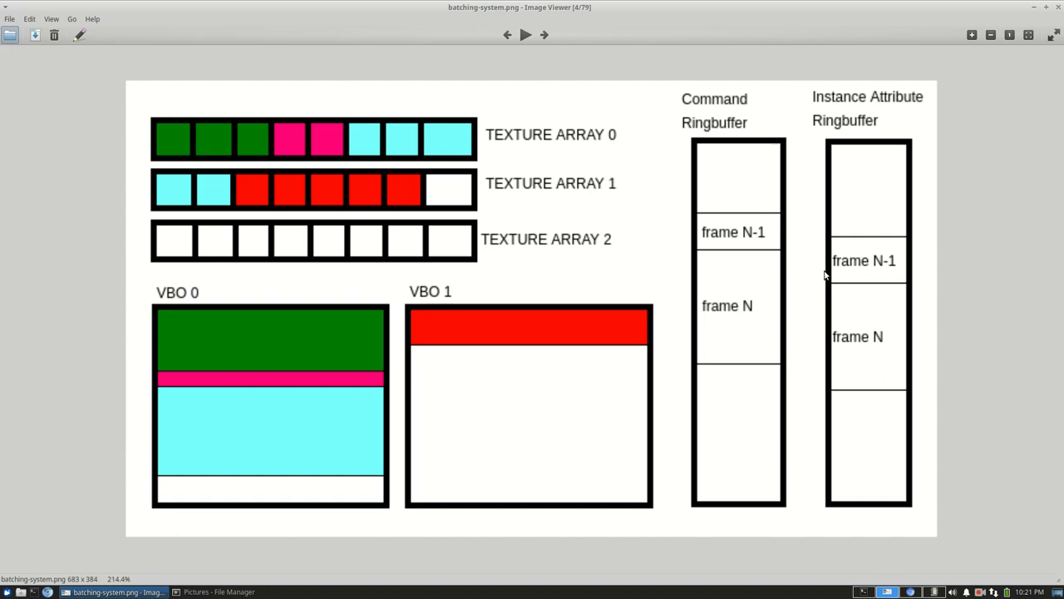
pyautogui.moveTo(829, 261)
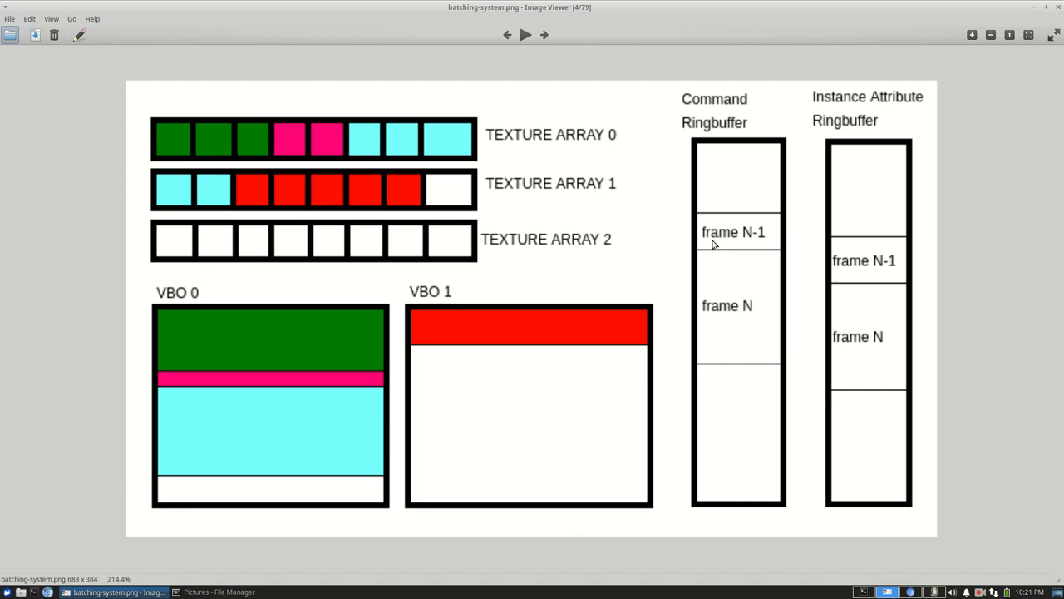
pyautogui.moveTo(751, 244)
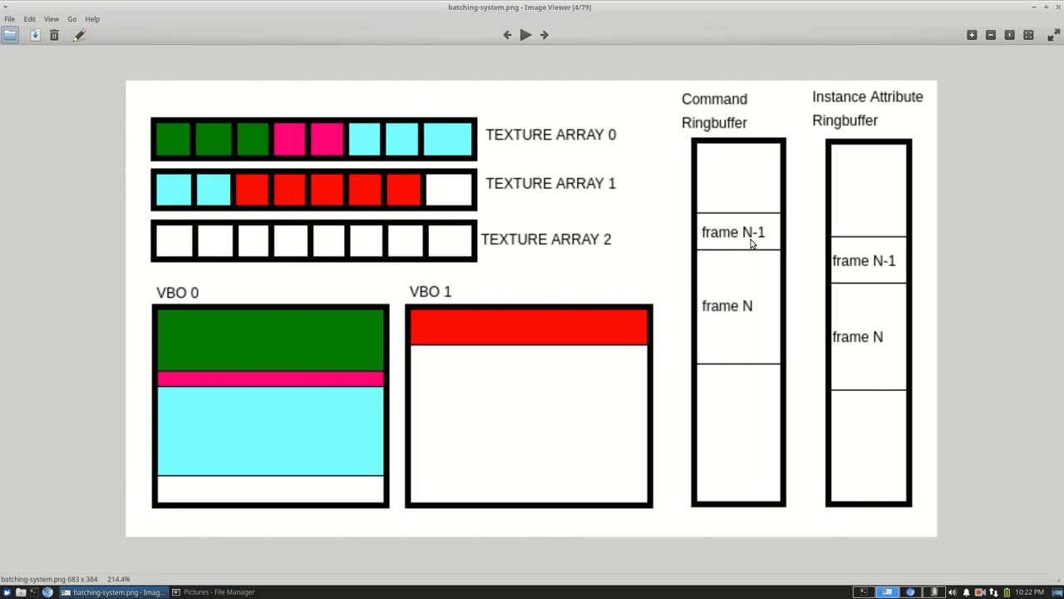
pyautogui.moveTo(712, 219)
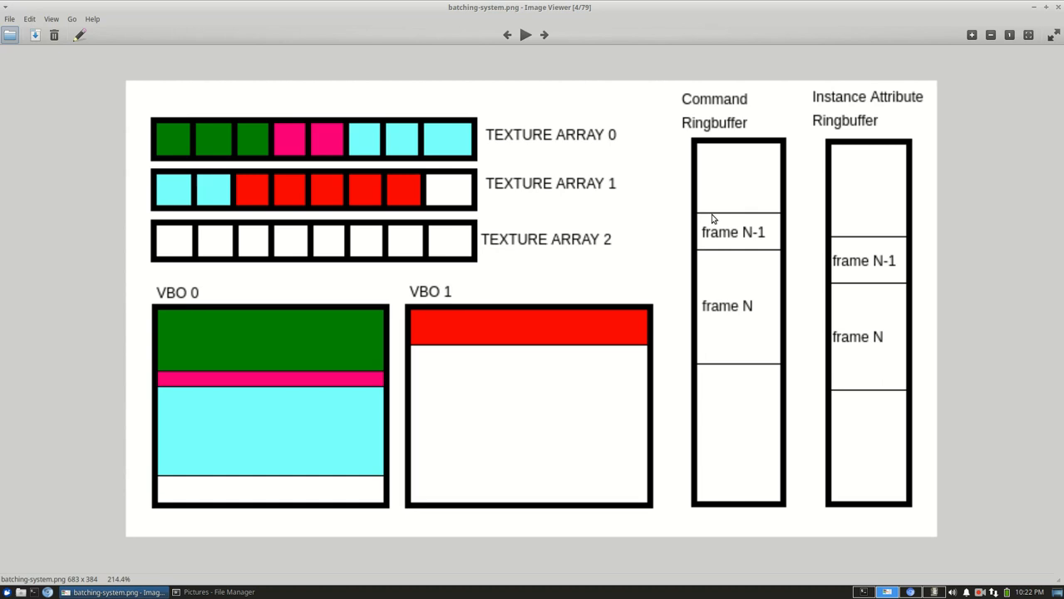
pyautogui.moveTo(874, 304)
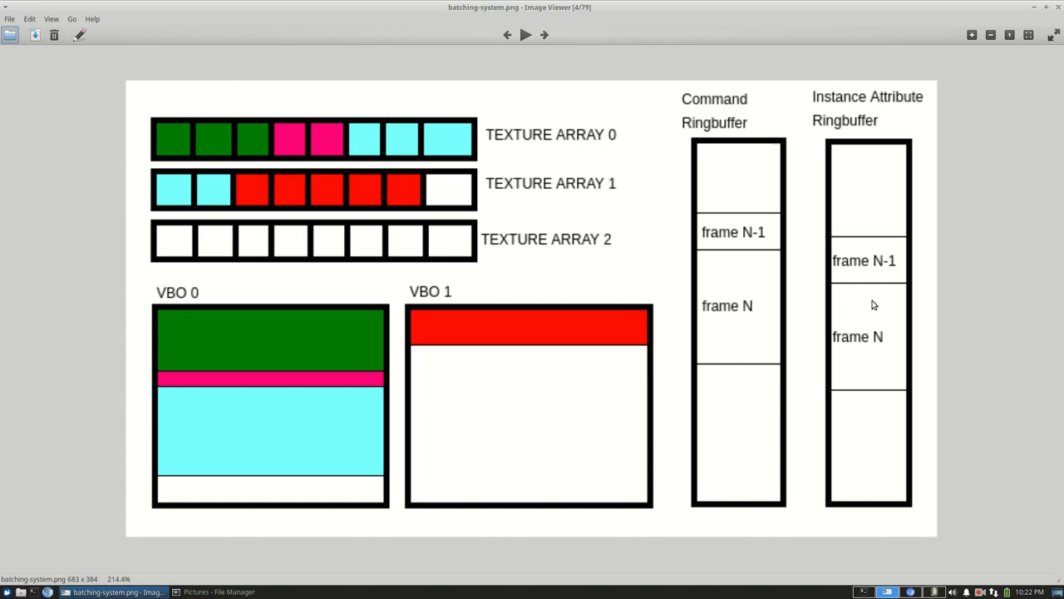
pyautogui.moveTo(245, 520)
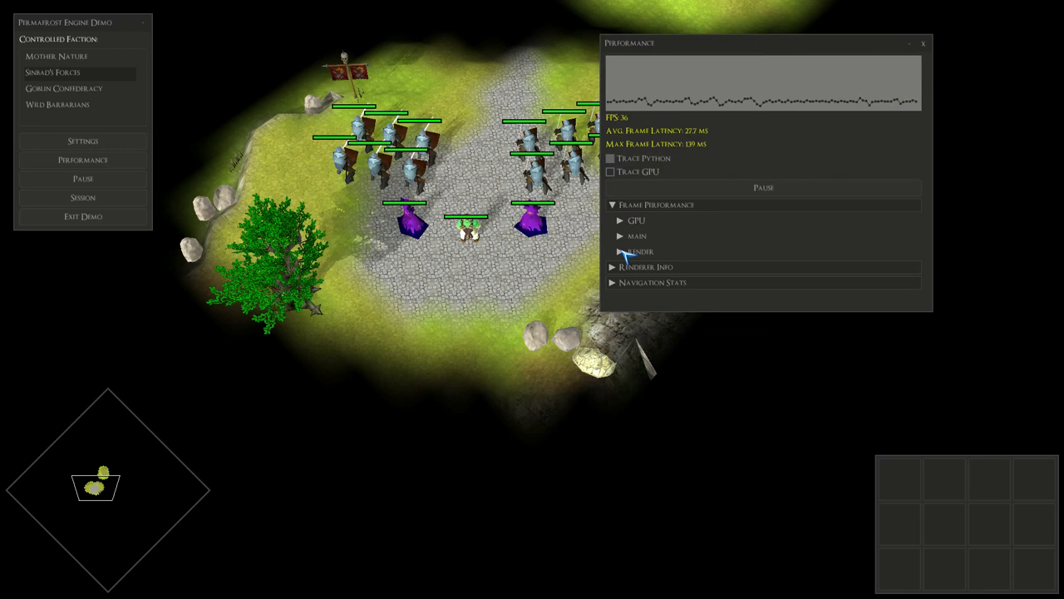
# - Expand the render timing breakdown to list per-call R_GL timings, including batch draws
pyautogui.click(620, 251)
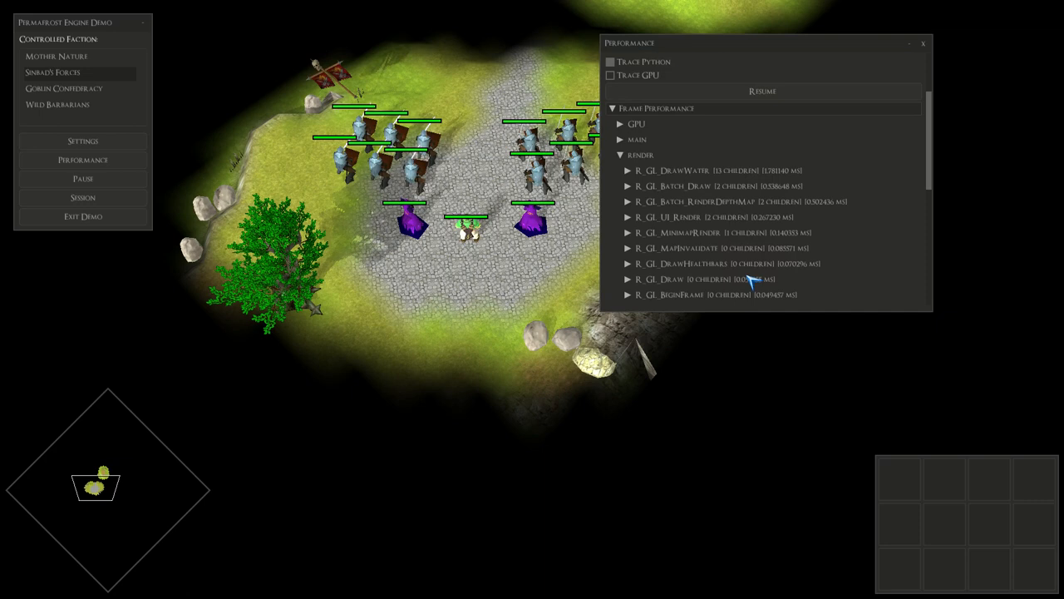
pyautogui.moveTo(803, 183)
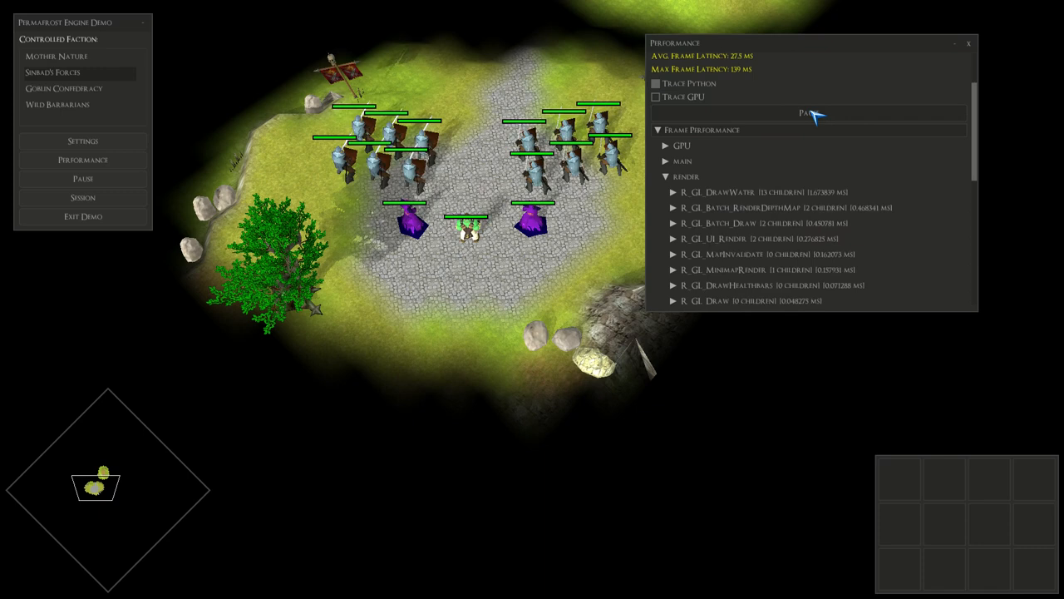
# - Pause profiling, expand and collapse the R_GL_DrawWater GPU entry, then pause again
pyautogui.click(808, 114)
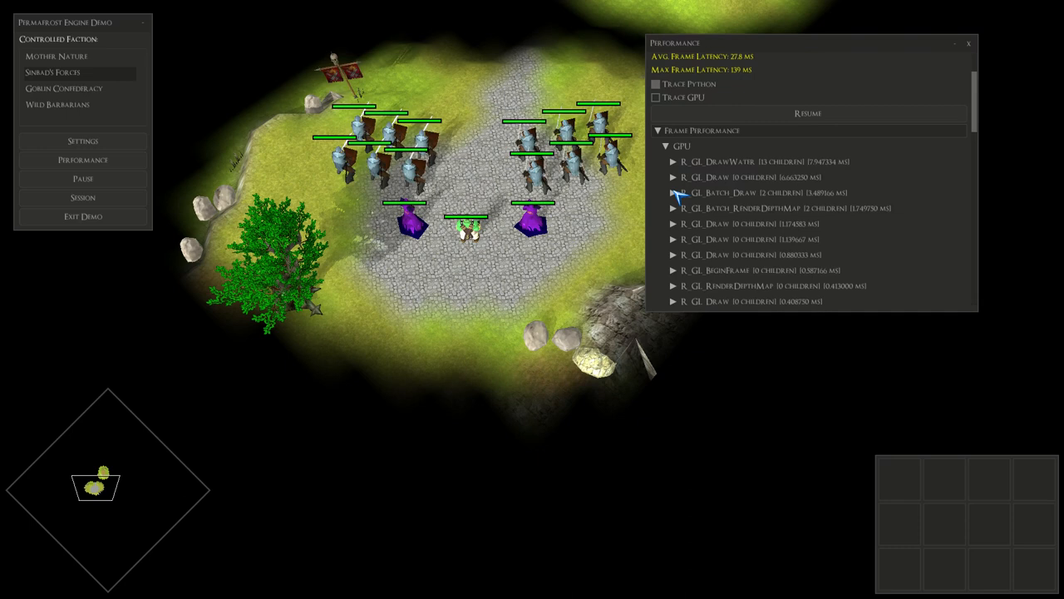
pyautogui.click(672, 162)
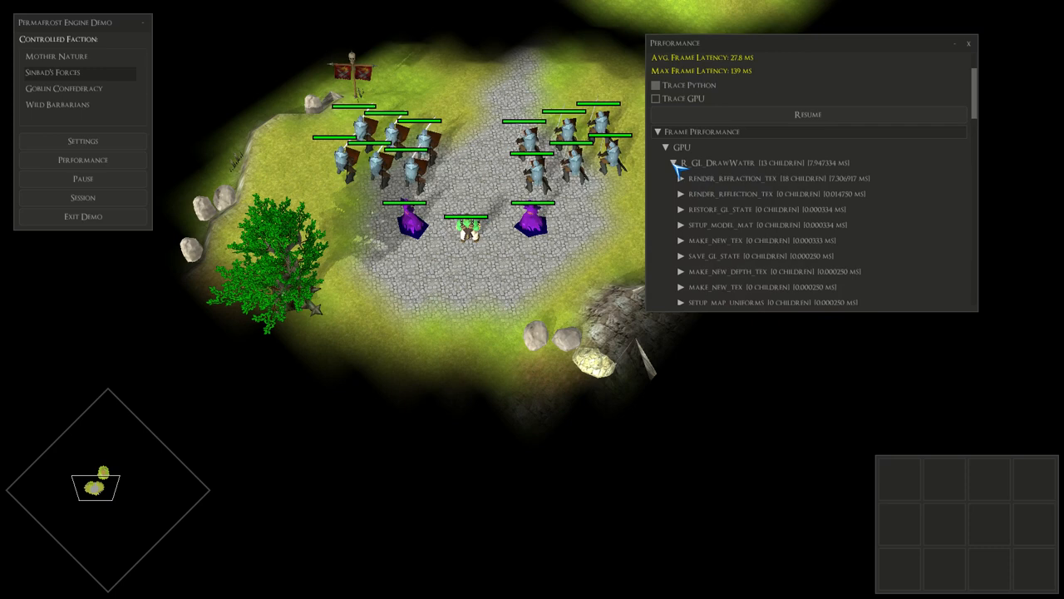
pyautogui.click(808, 114)
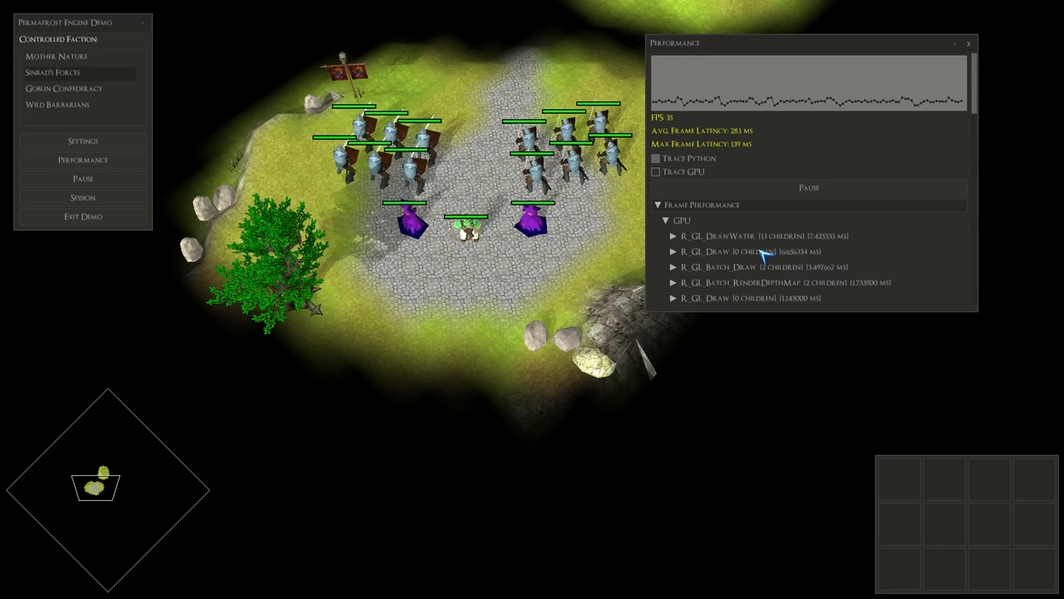
pyautogui.click(807, 187)
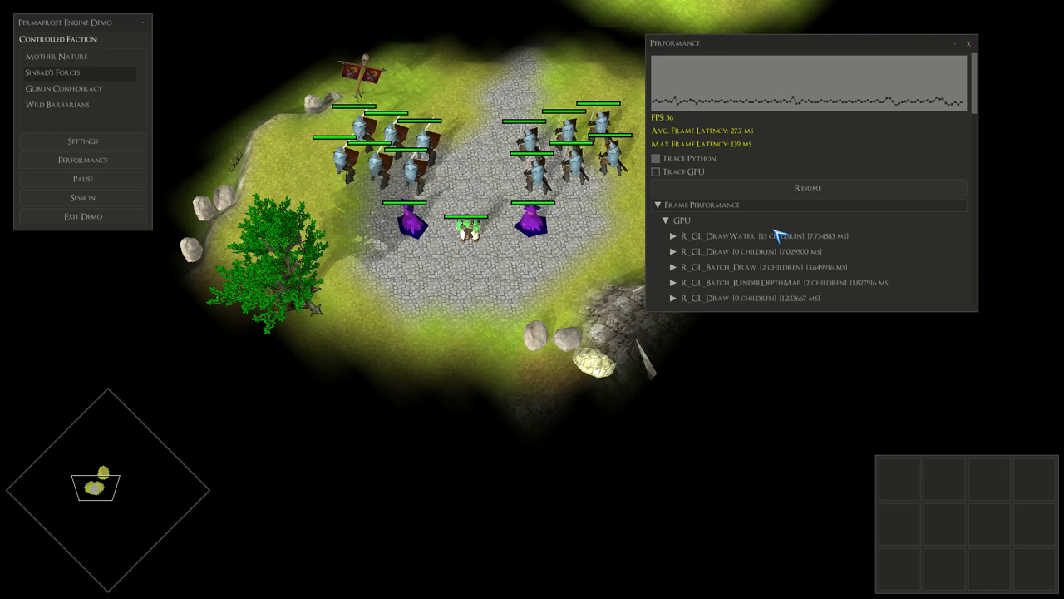